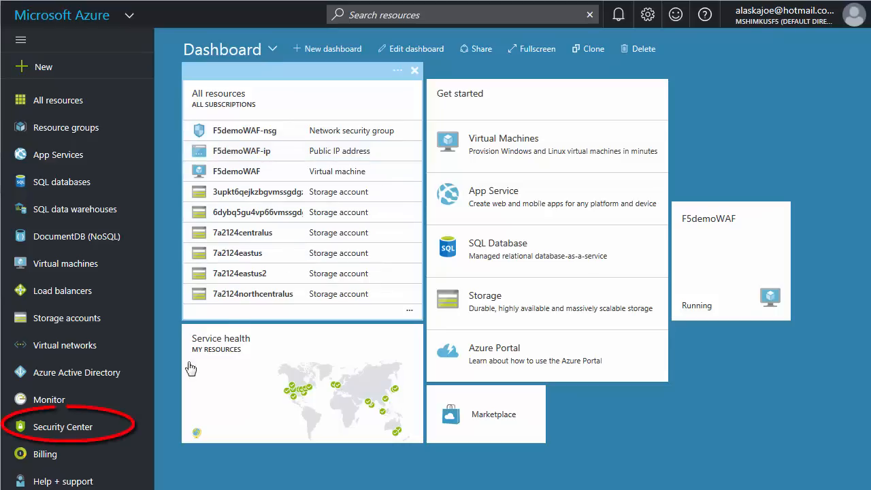
mouse_move(48, 428)
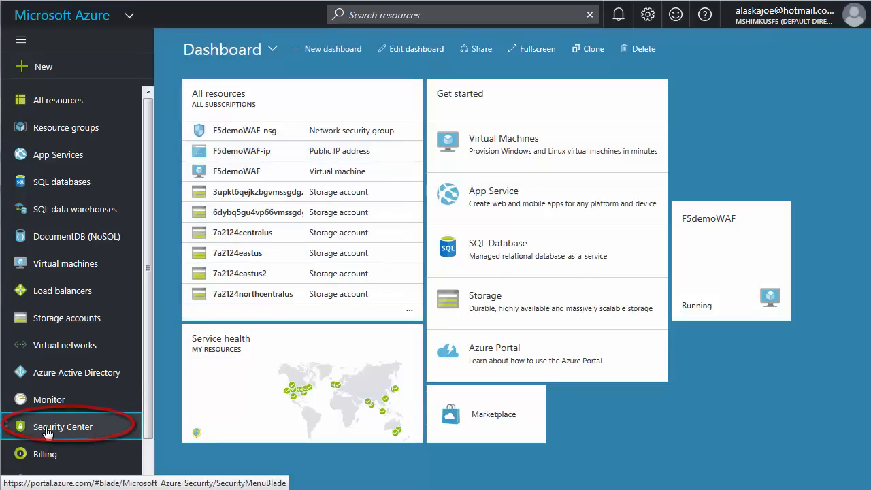
From Security Center recommendations, pick 'Add a web application firewall' for F5demoWAF-ip
left_click(63, 427)
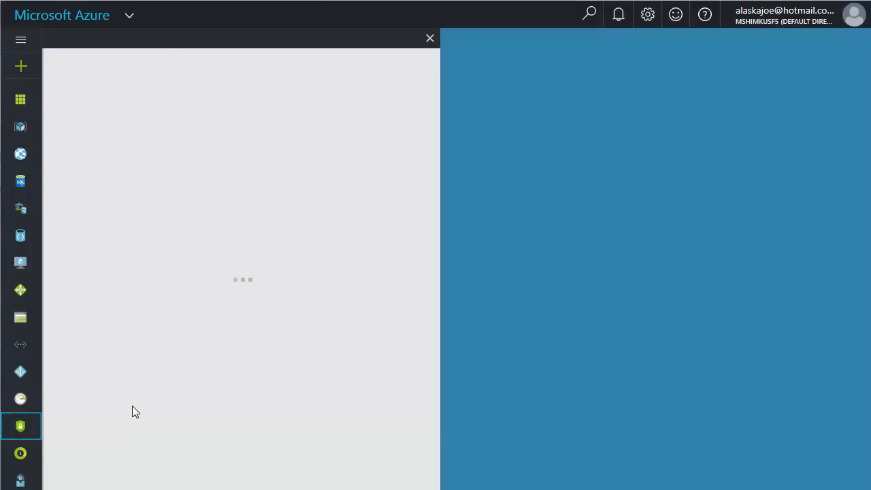
left_click(20, 426)
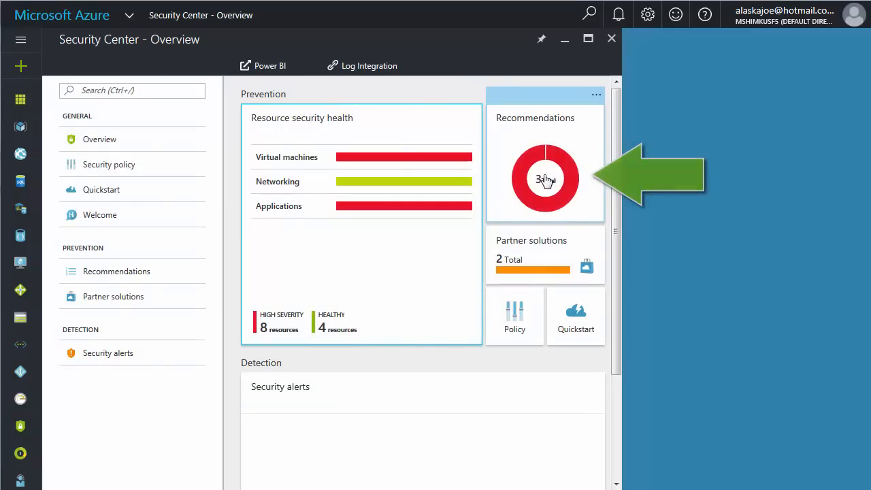
left_click(545, 178)
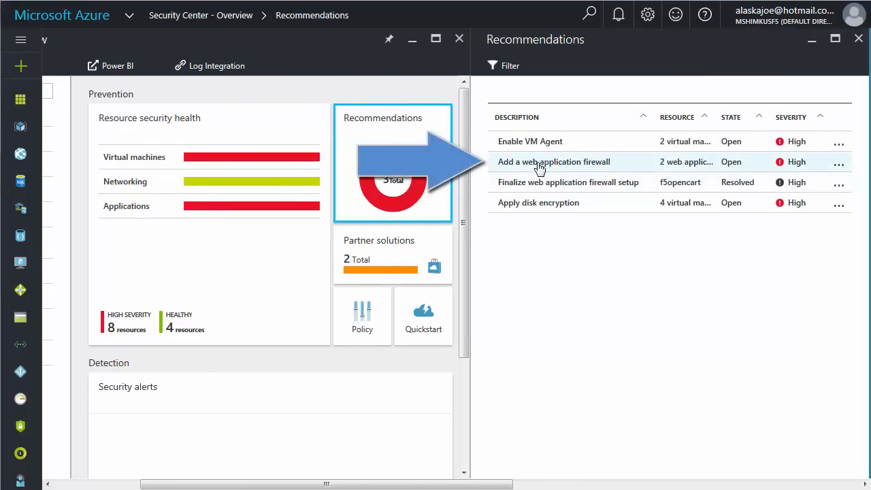
left_click(554, 161)
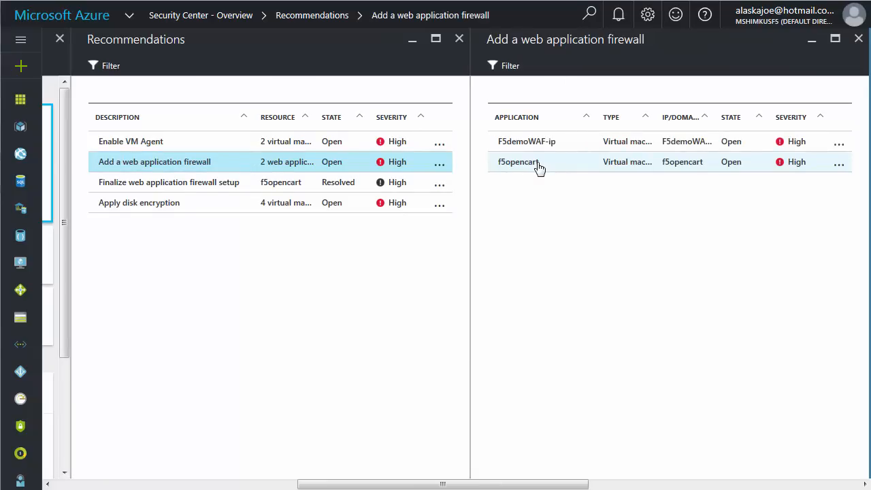
mouse_move(531, 149)
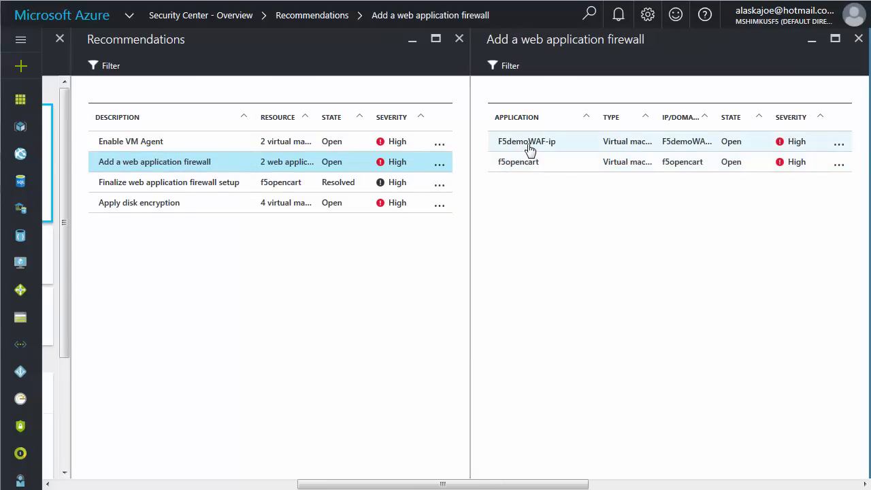
left_click(527, 140)
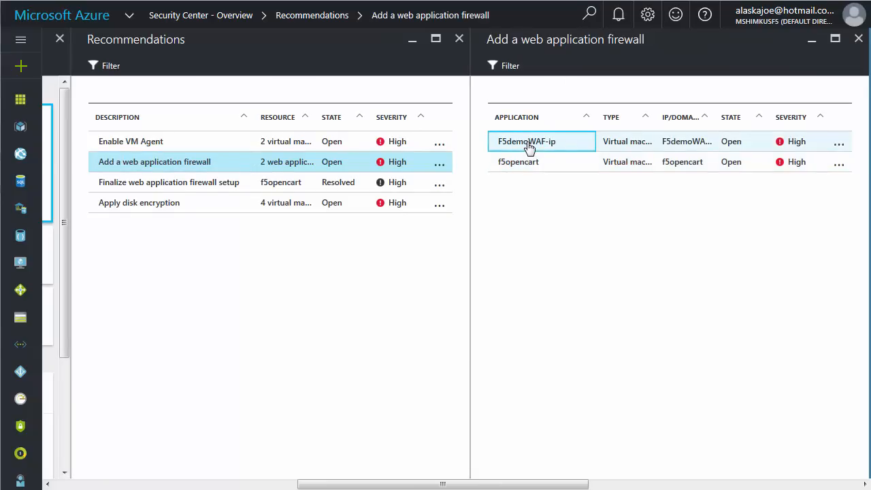
left_click(527, 140)
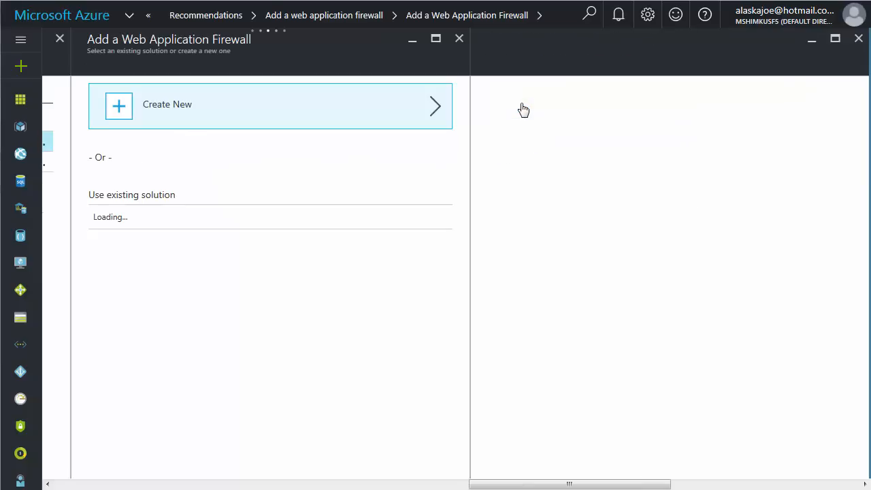
Create a new firewall using the F5 Networks WAF solution
left_click(269, 104)
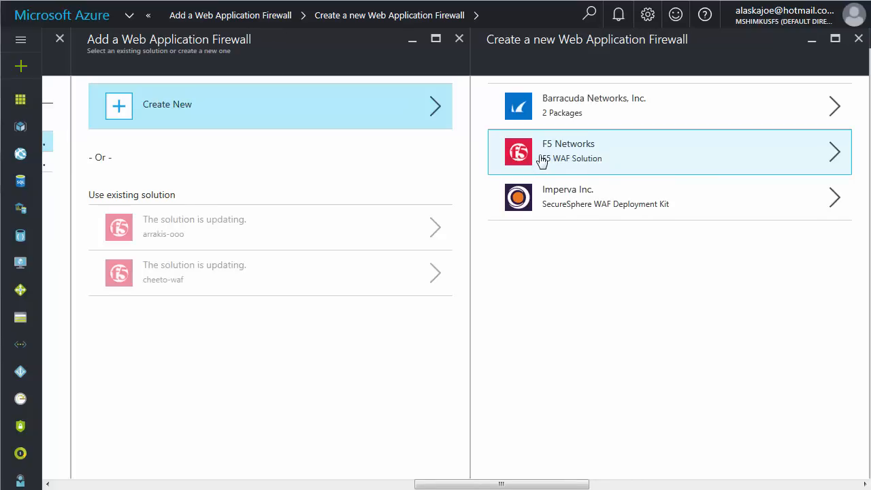
left_click(670, 151)
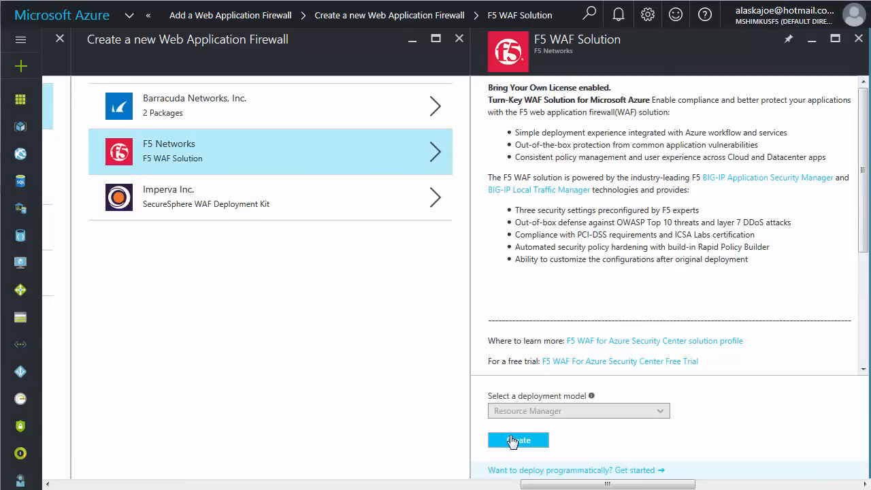
left_click(517, 440)
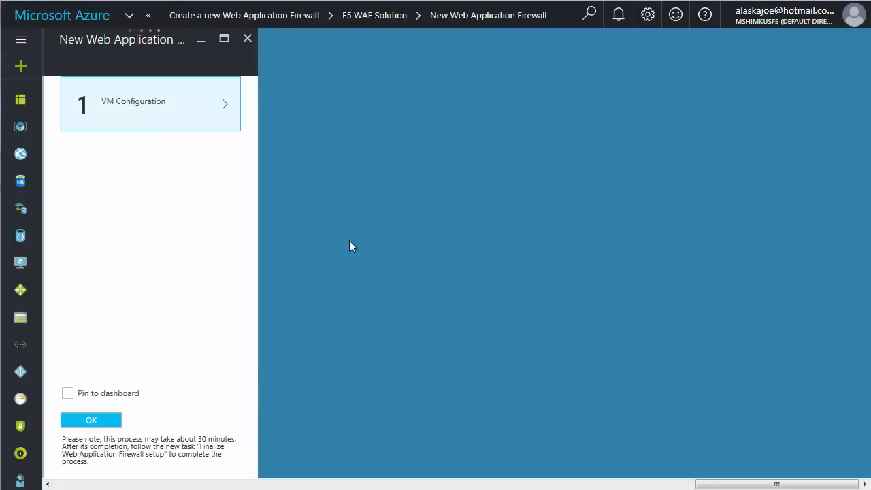
Configure the VMs: 2 machines, a password, and the Standard_A4 pricing tier
left_click(90, 420)
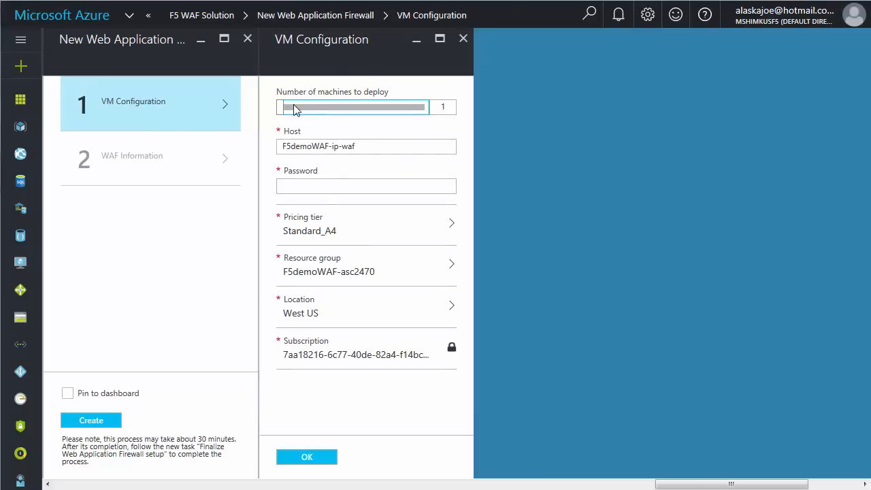
left_click_drag(286, 106, 423, 106)
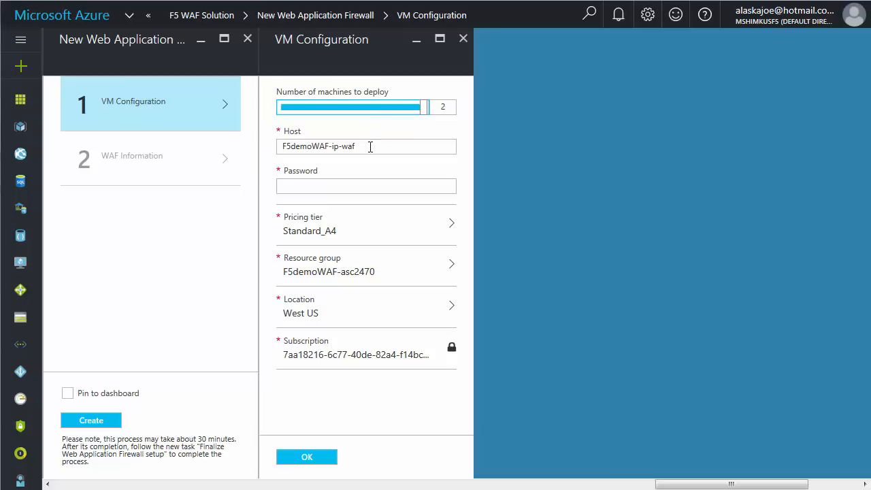
left_click(367, 185)
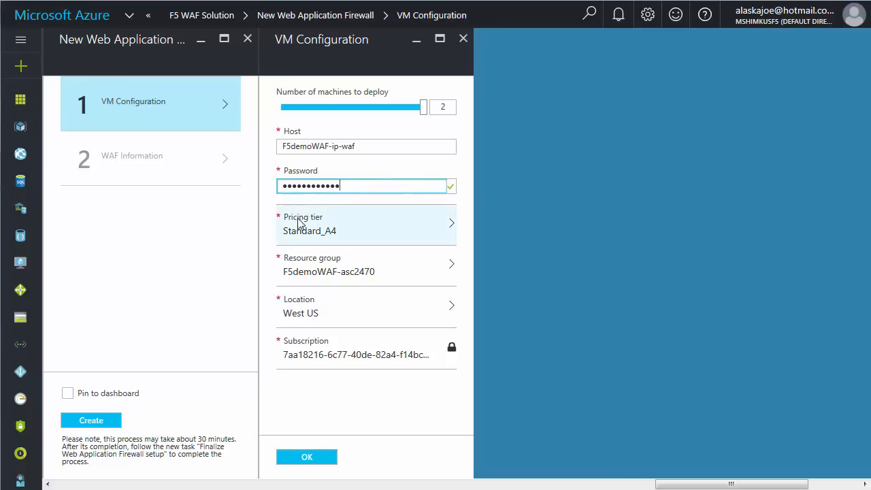
left_click(365, 225)
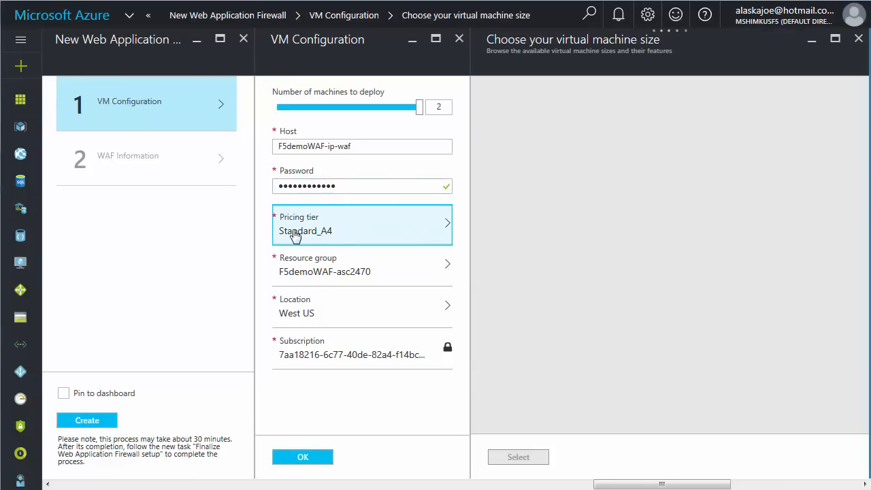
left_click(362, 224)
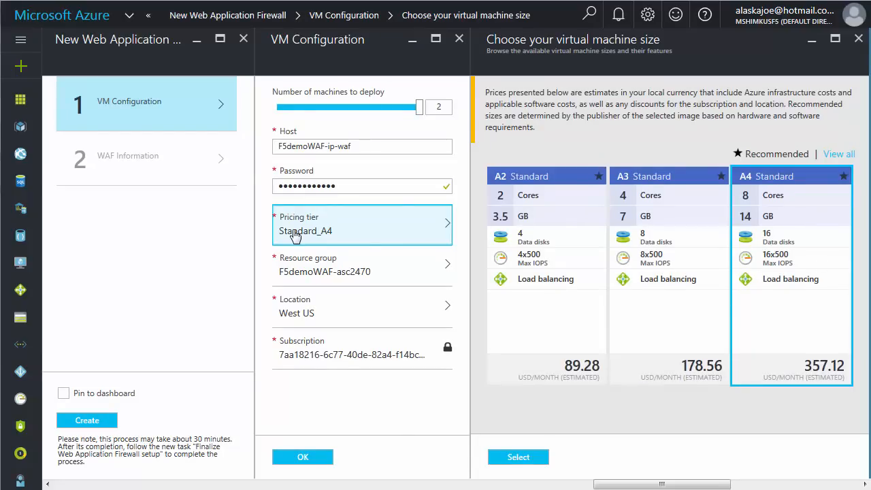
mouse_move(305, 380)
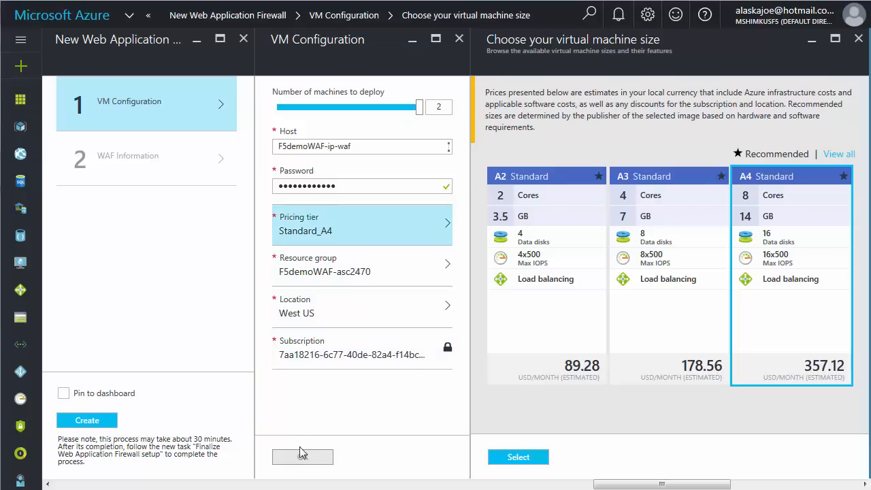
left_click(517, 458)
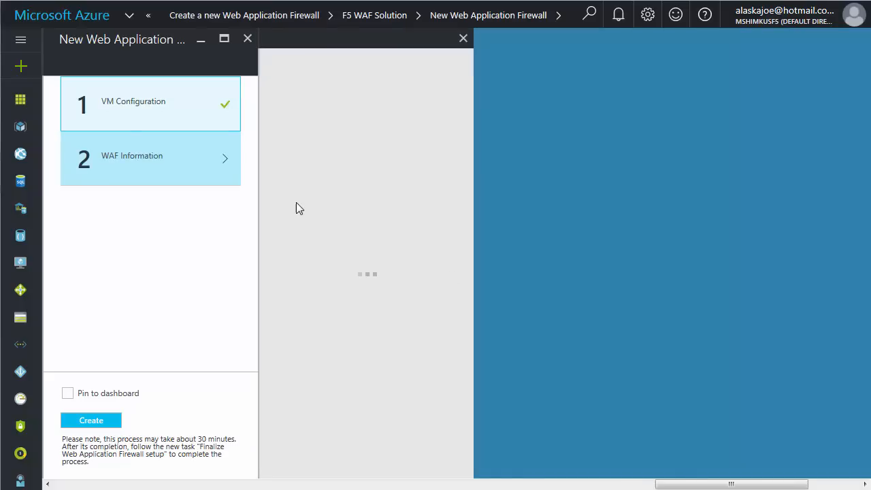
Enter the two license tokens and set the application type to Generic - Apache
left_click(150, 158)
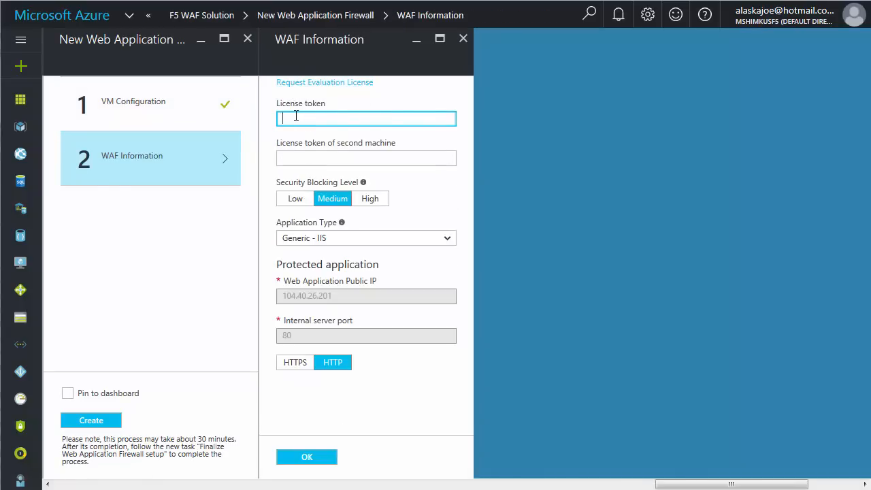
type("JLNZA-GUZXB-JAYAC-MVKBQ-RHZLMUX")
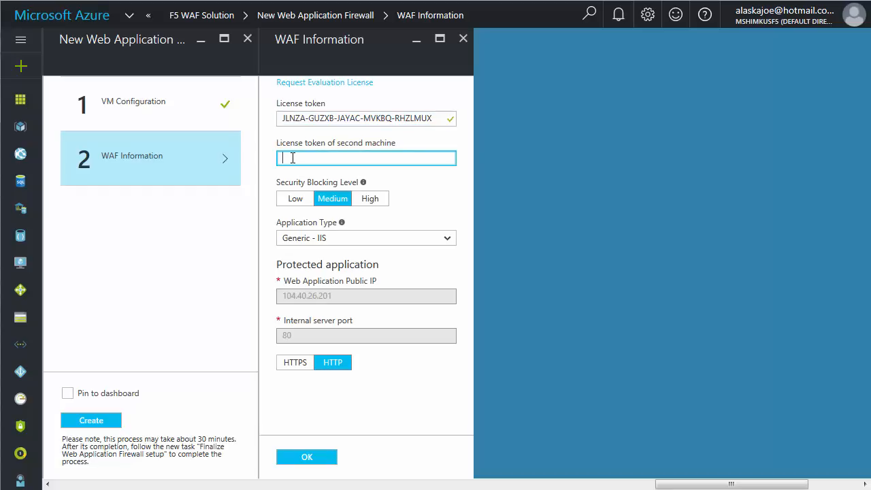
type("CQKIT-FMWJH-NQXZL-EXSQR-MRNJMDW")
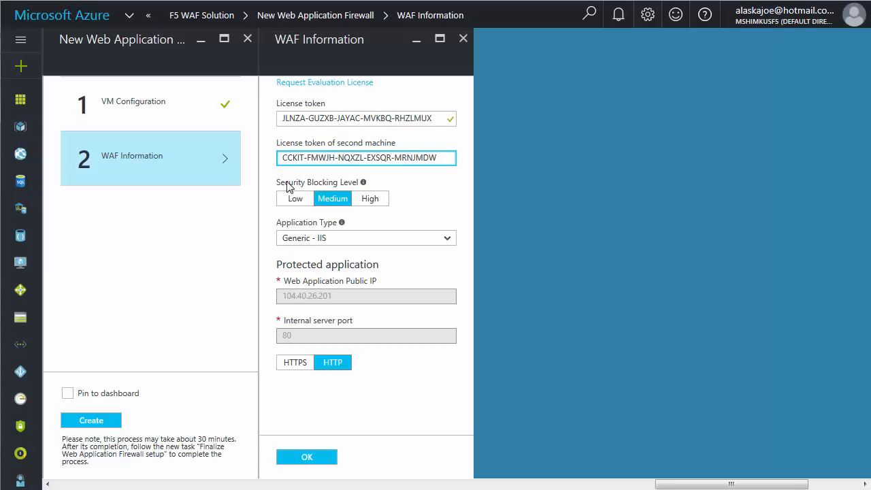
mouse_move(370, 206)
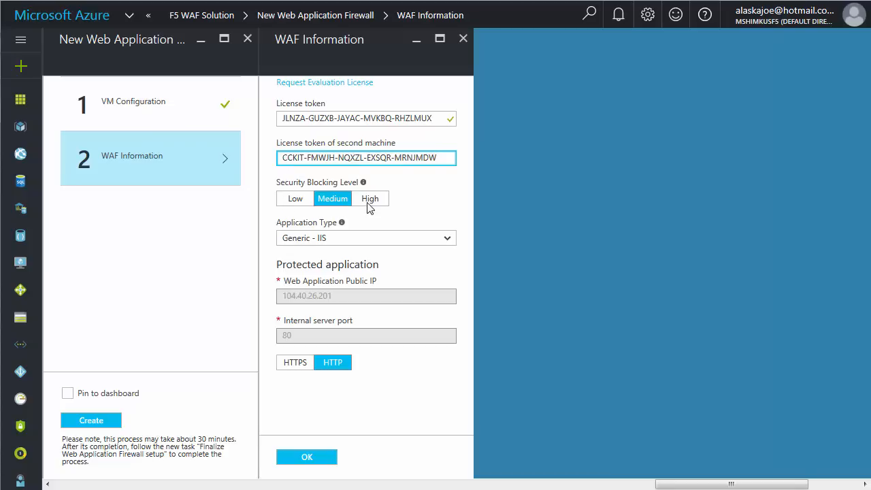
mouse_move(365, 183)
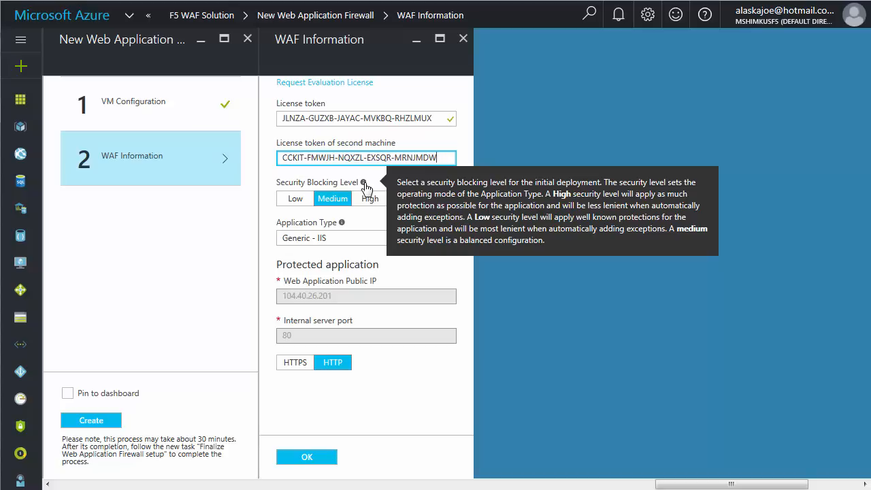
mouse_move(353, 229)
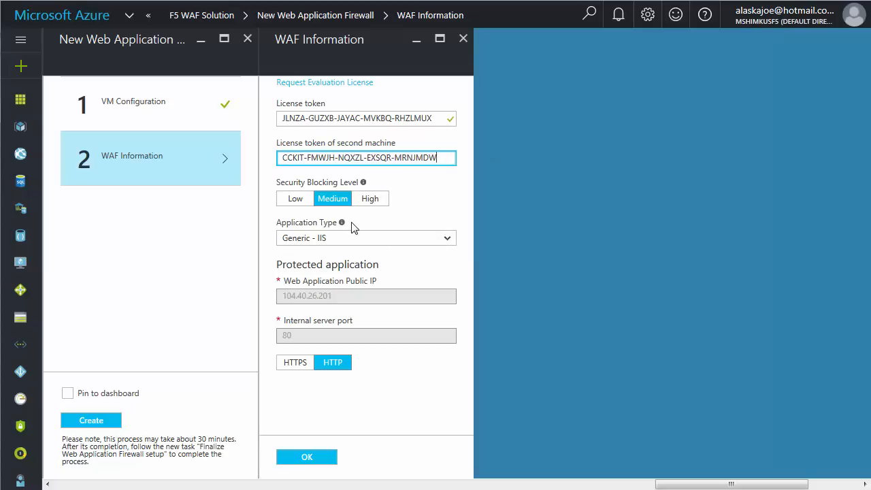
left_click(446, 237)
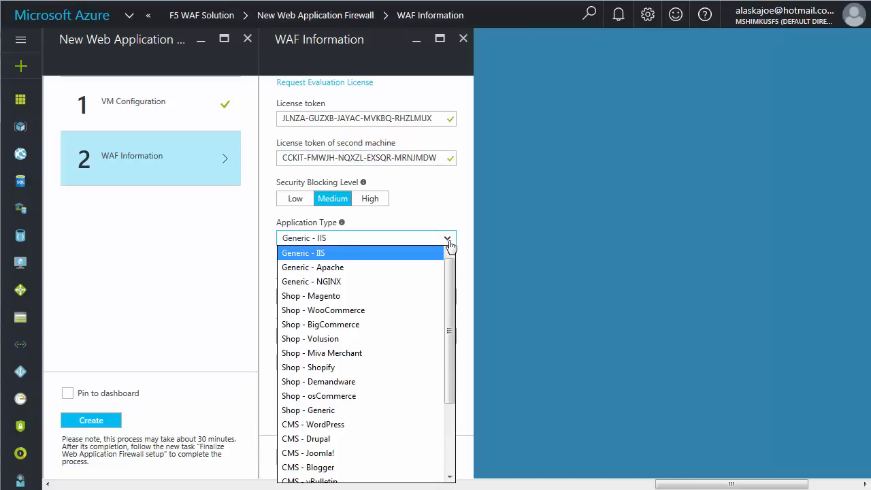
left_click(314, 267)
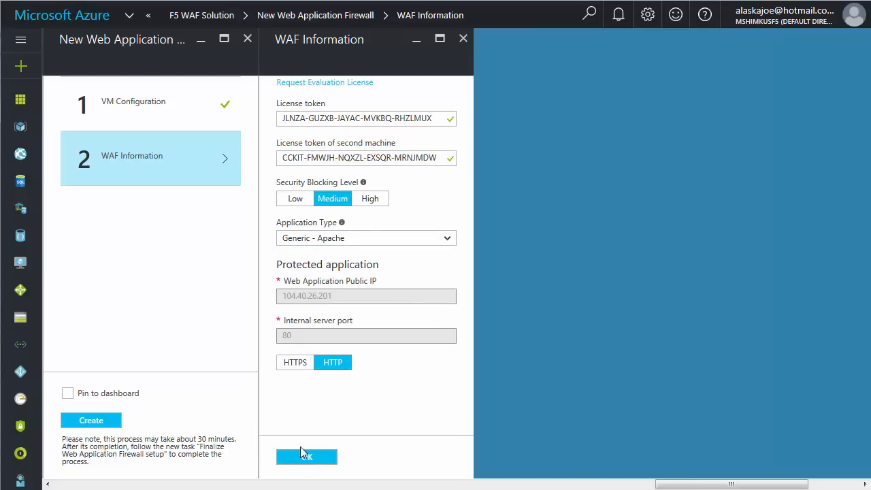
left_click(306, 457)
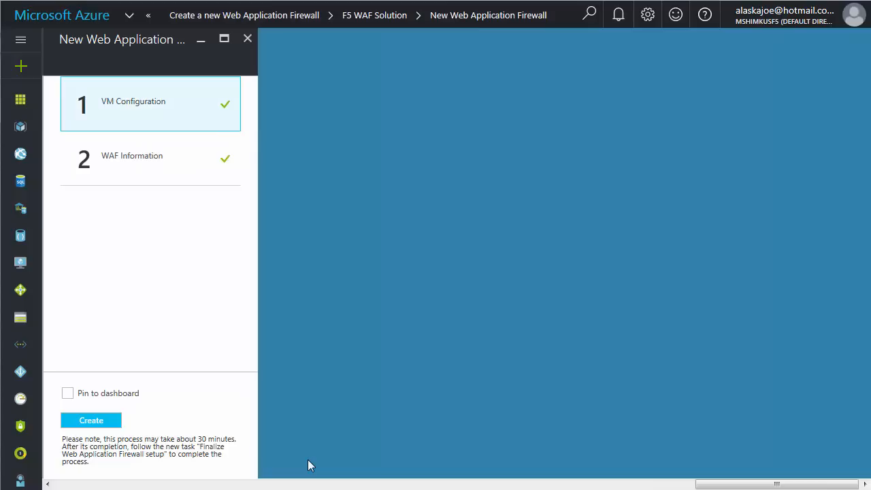
mouse_move(201, 171)
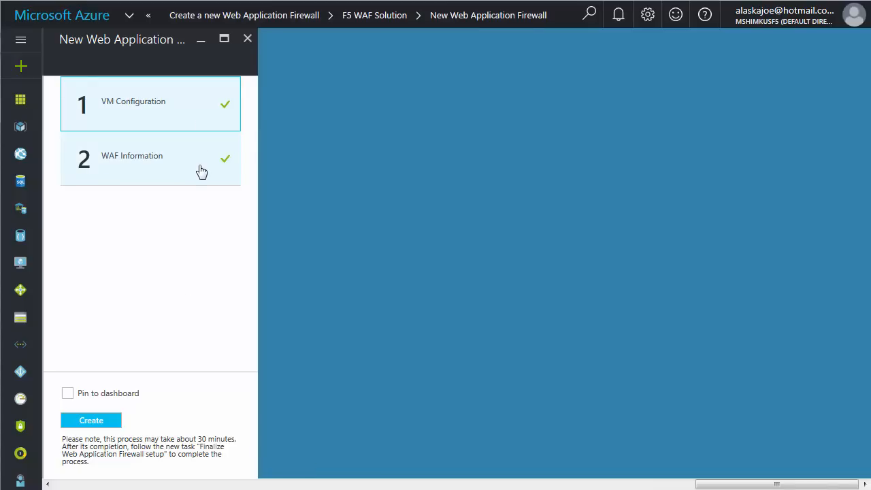
Submit creation of the new web application firewall
left_click(92, 420)
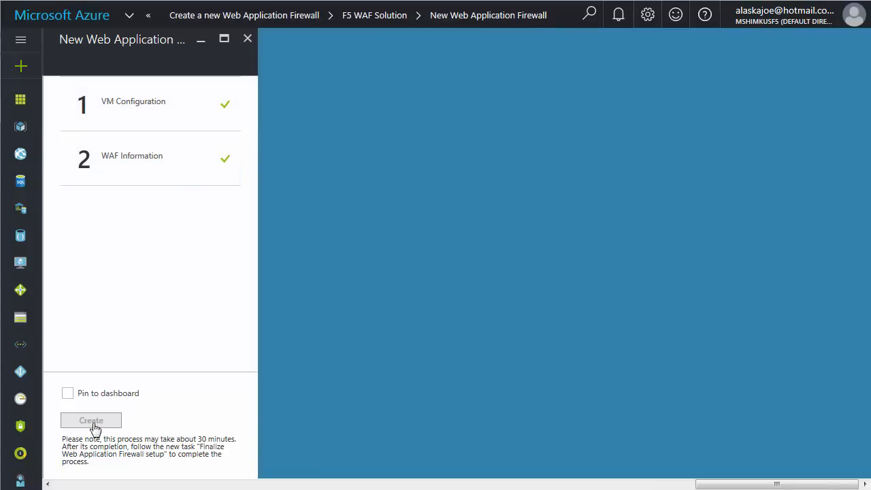
left_click(89, 419)
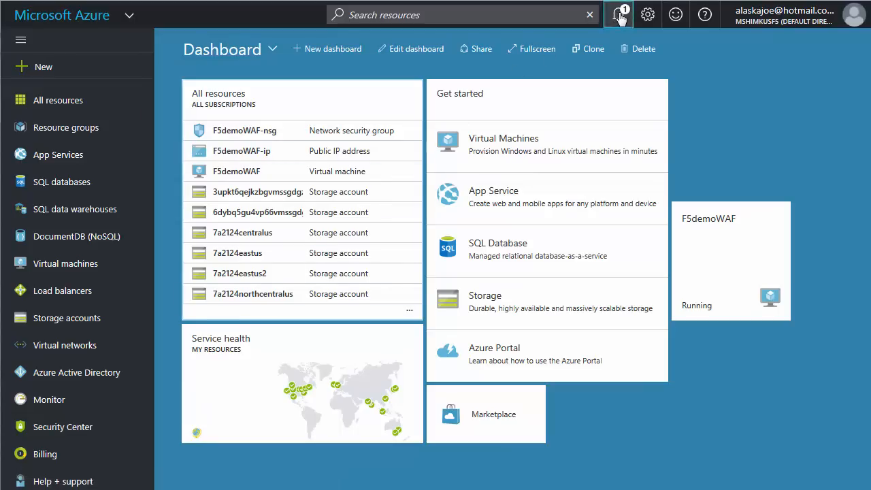
View the notification that the firewall installed successfully for F5demoWAF-ip
left_click(618, 13)
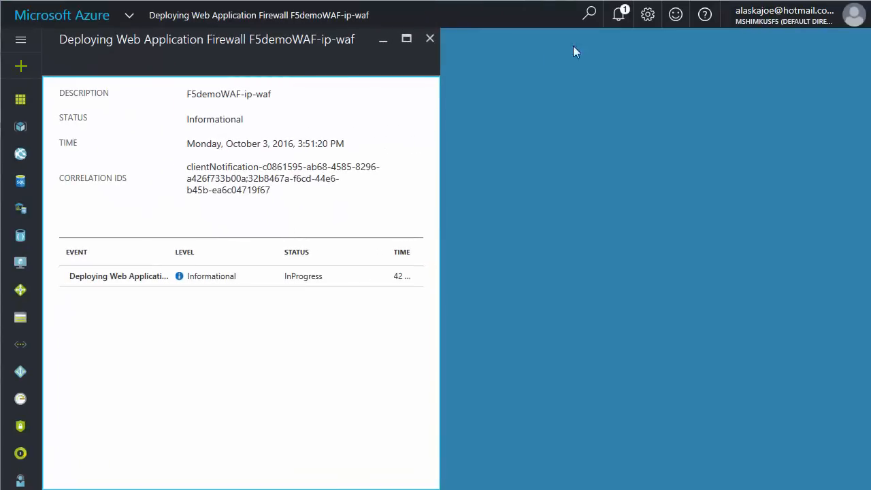
left_click(618, 14)
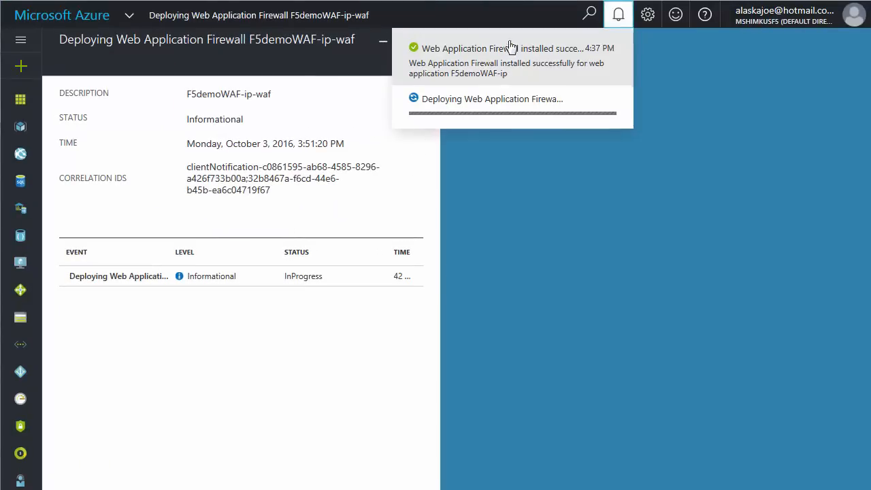
left_click(512, 60)
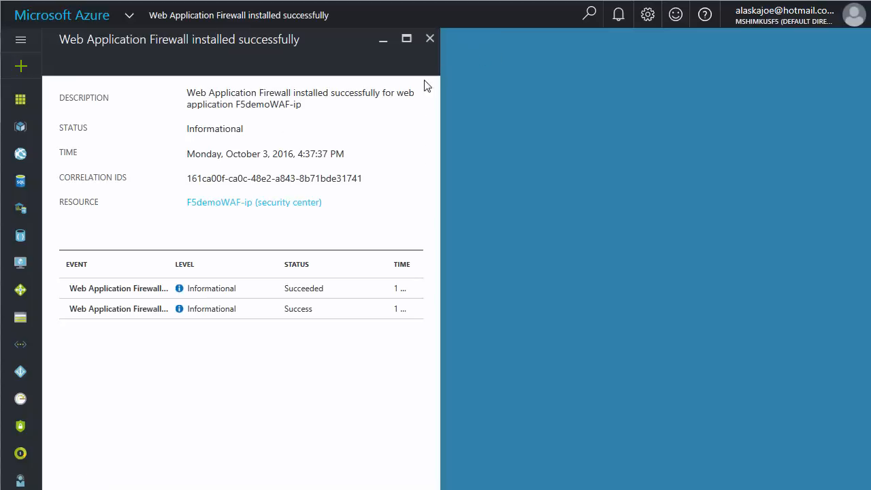
mouse_move(390, 120)
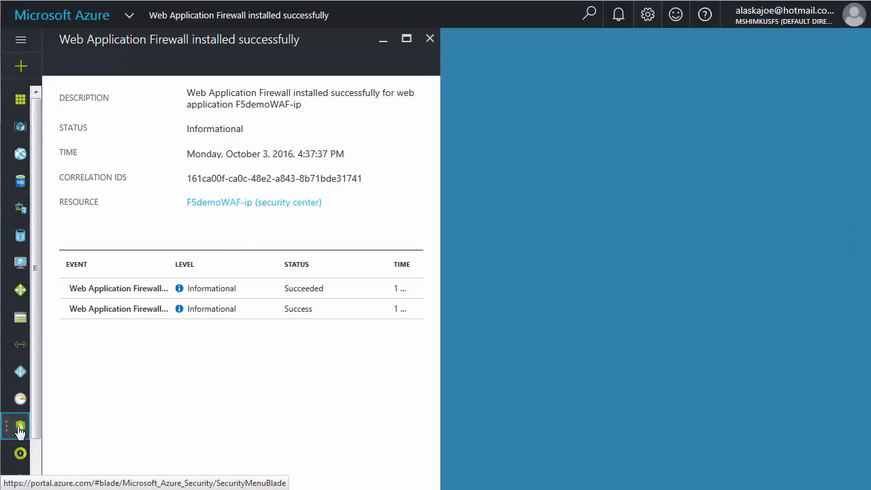
From Security Center recommendations, pick 'Finalize web application firewall setup' for F5demoWAF-ip
left_click(19, 428)
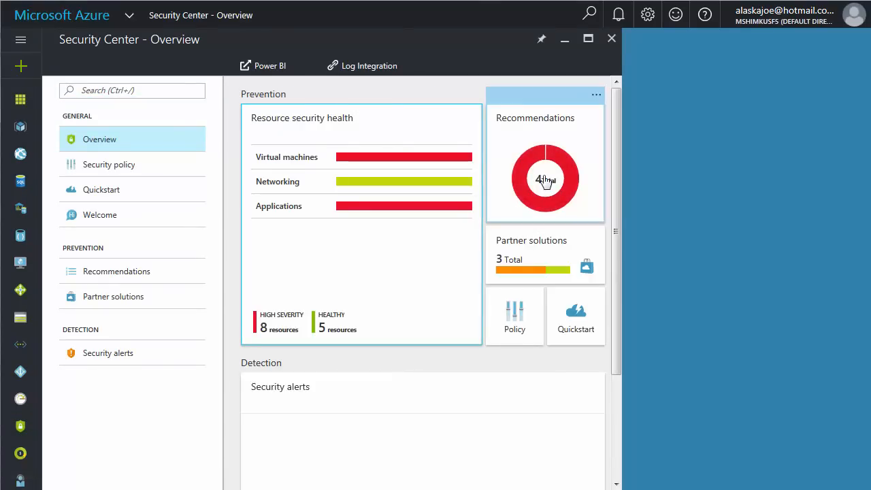
left_click(545, 179)
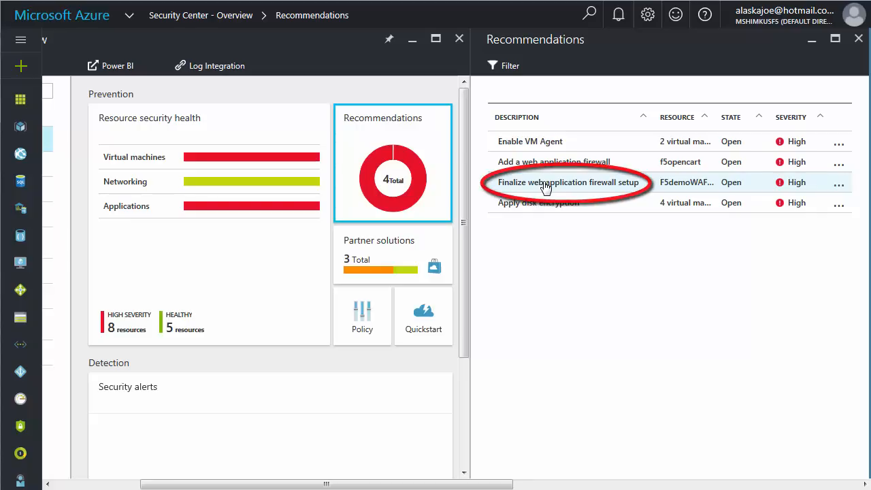
left_click(569, 183)
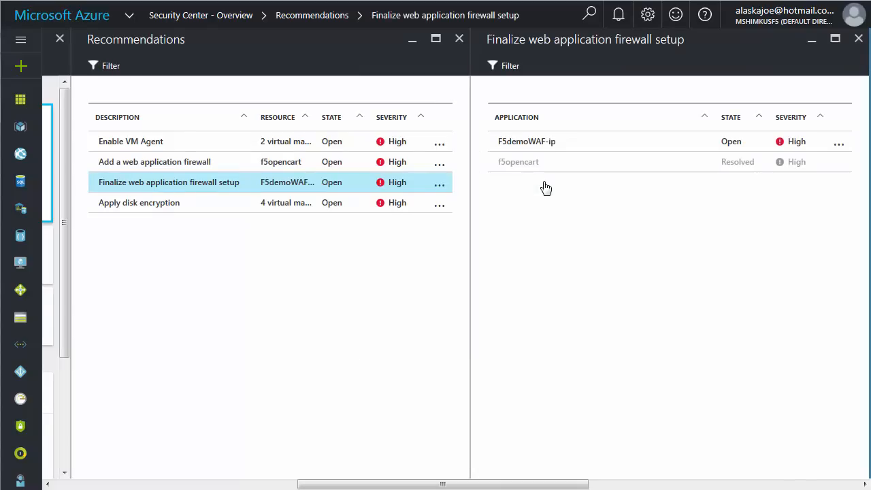
mouse_move(524, 142)
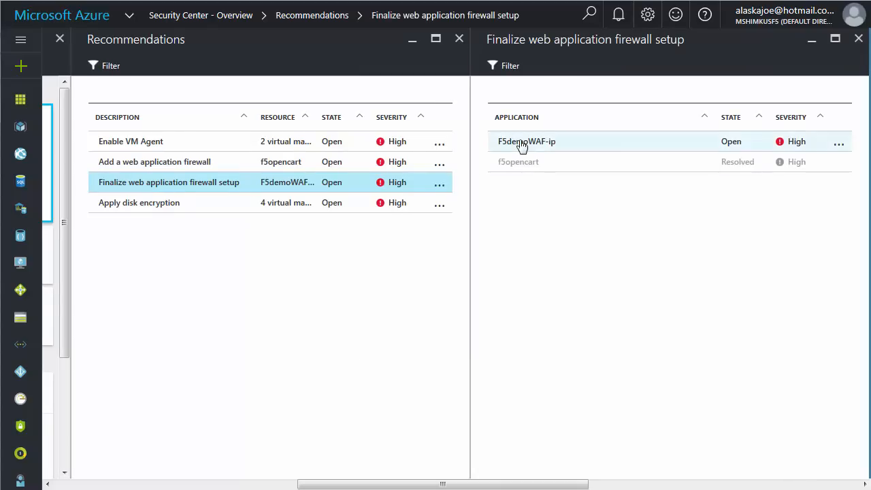
left_click(527, 141)
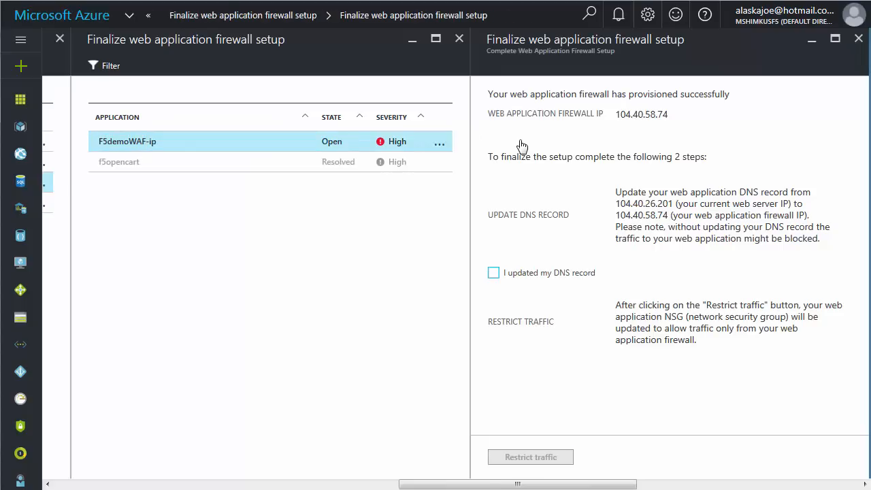
mouse_move(610, 210)
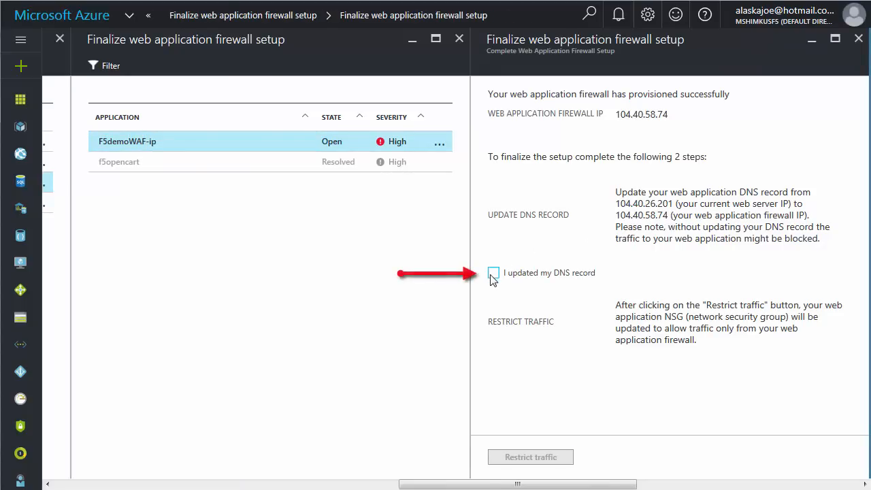
Confirm the DNS record was updated and restrict traffic to the firewall
left_click(493, 272)
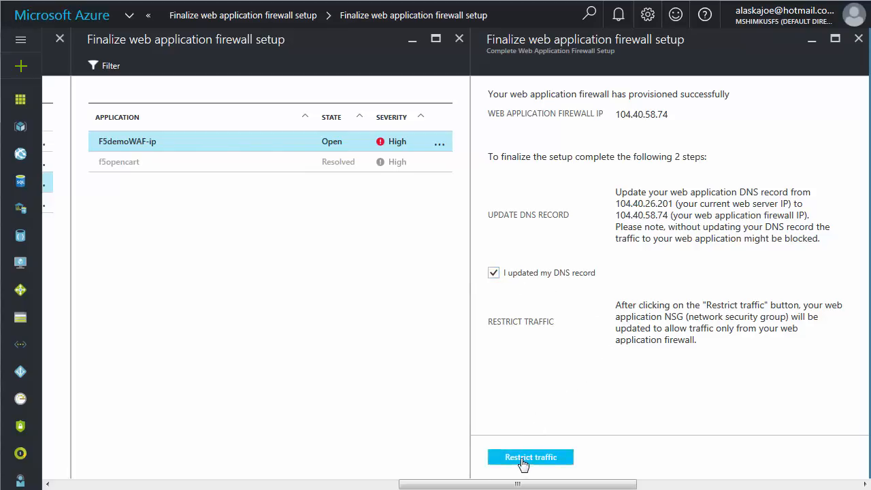
left_click(531, 457)
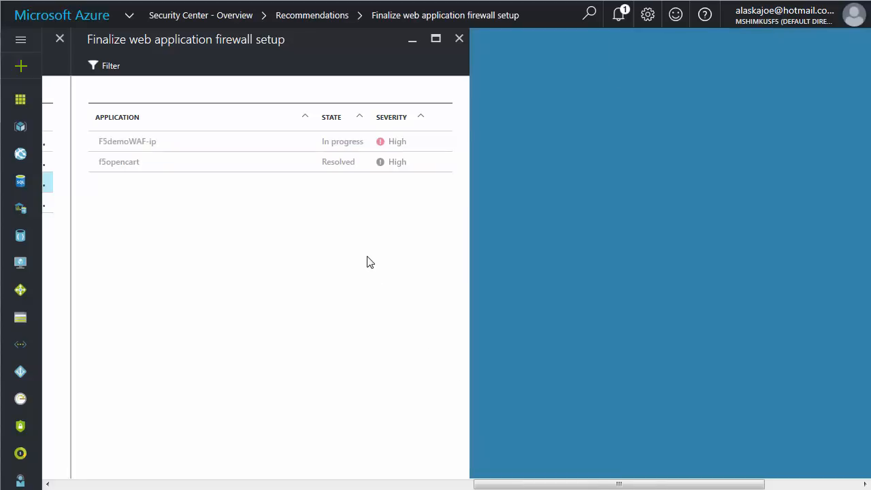
mouse_move(575, 79)
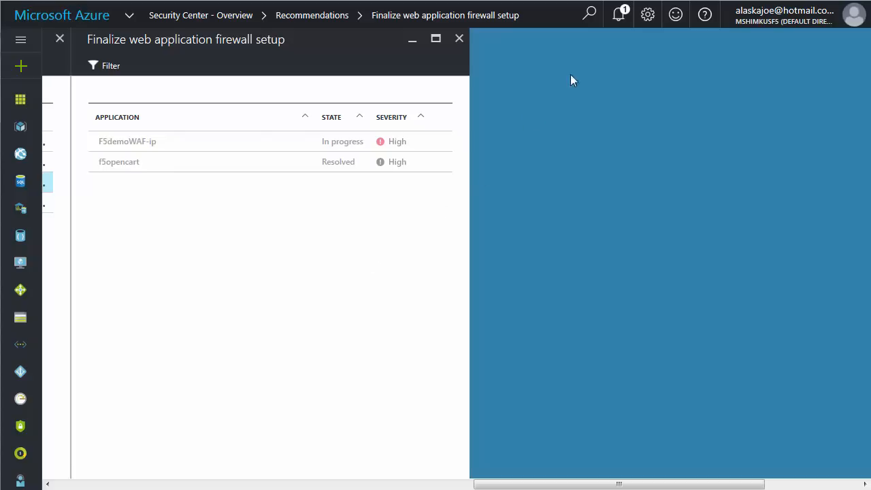
View the notifications showing firewall finalization for F5demoWAF-ip progressed and succeeded
left_click(618, 14)
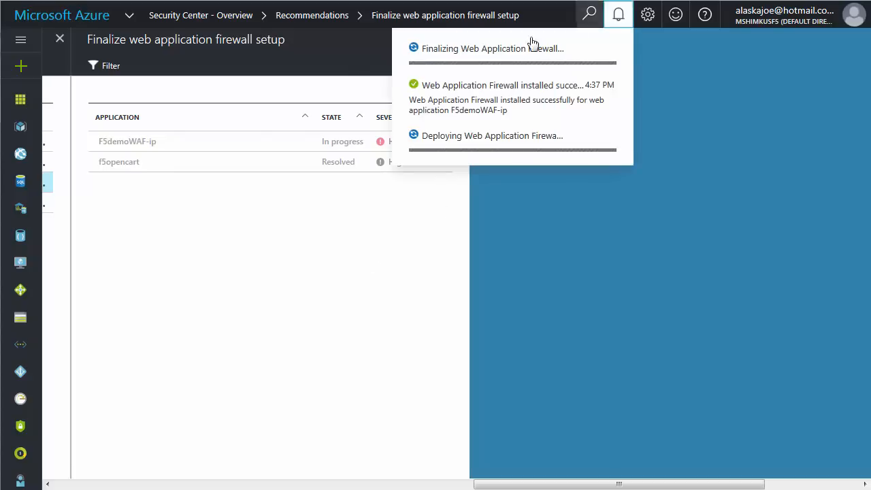
left_click(491, 49)
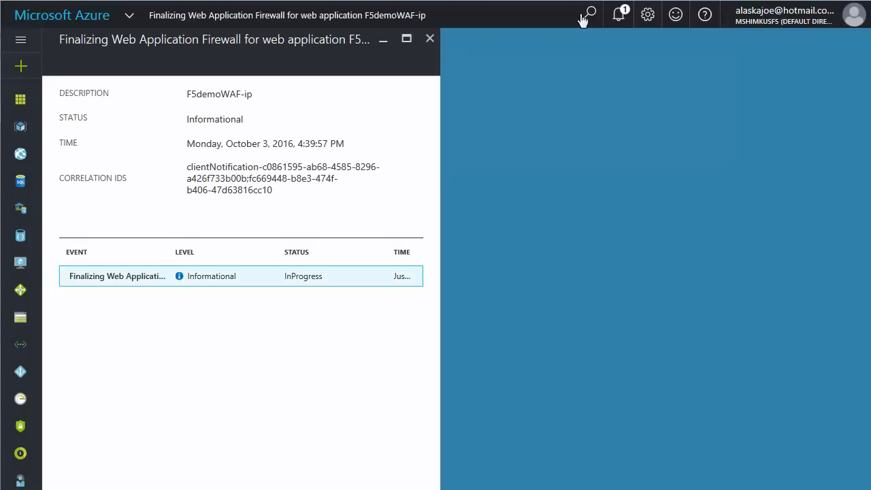
left_click(619, 14)
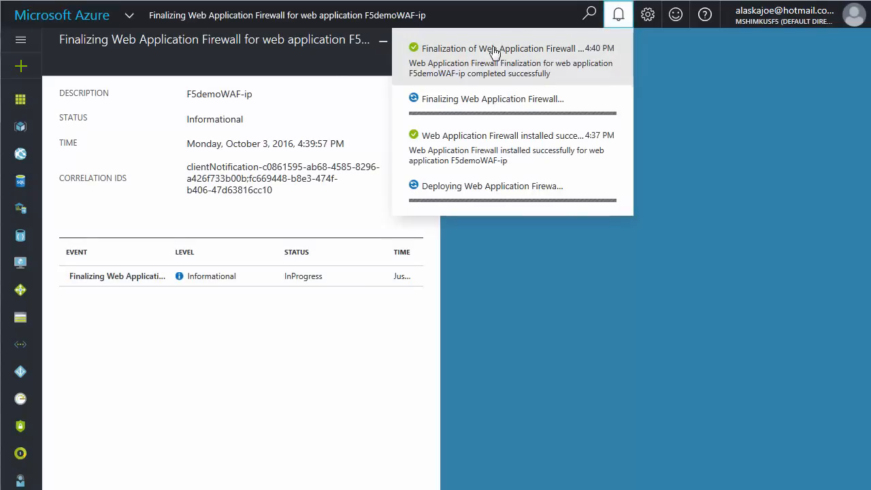
left_click(512, 49)
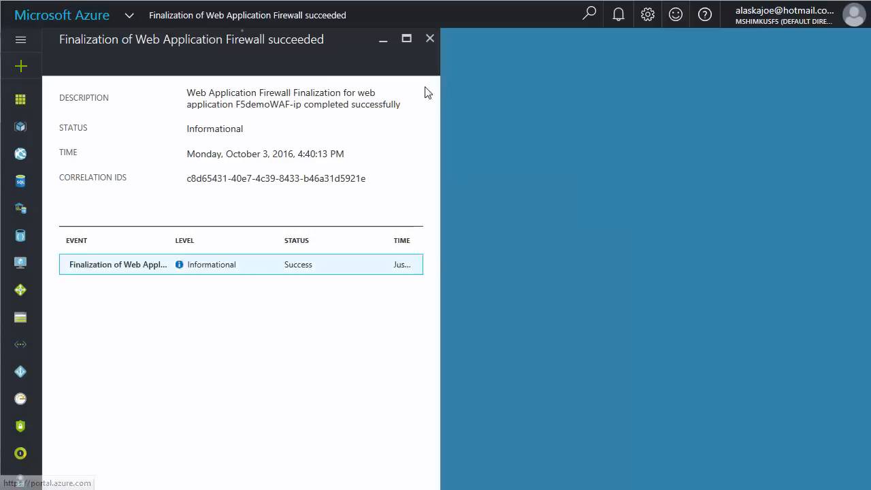